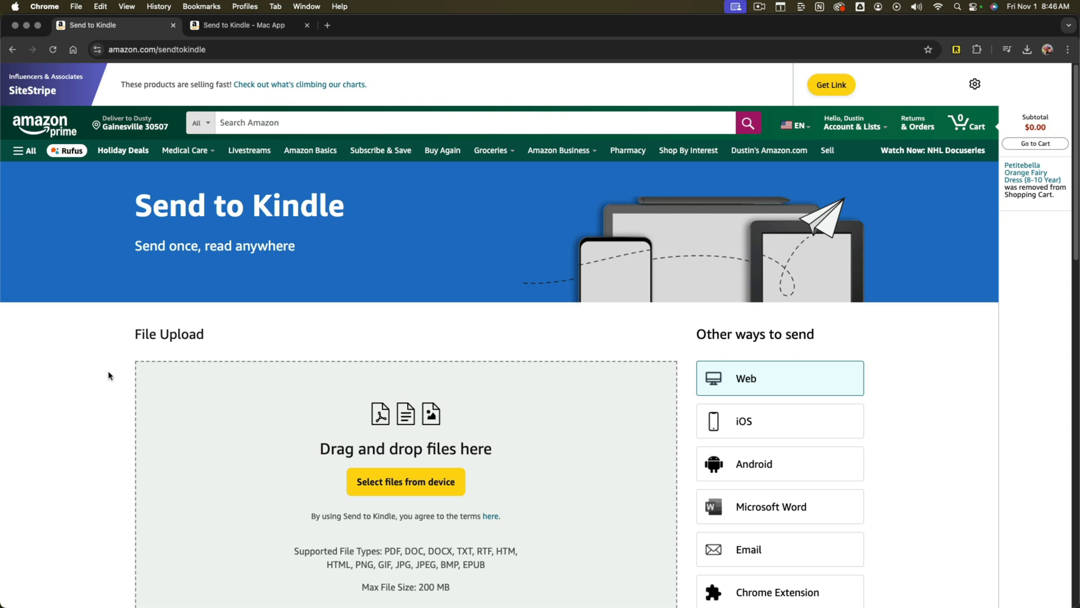
mouse_move(94, 347)
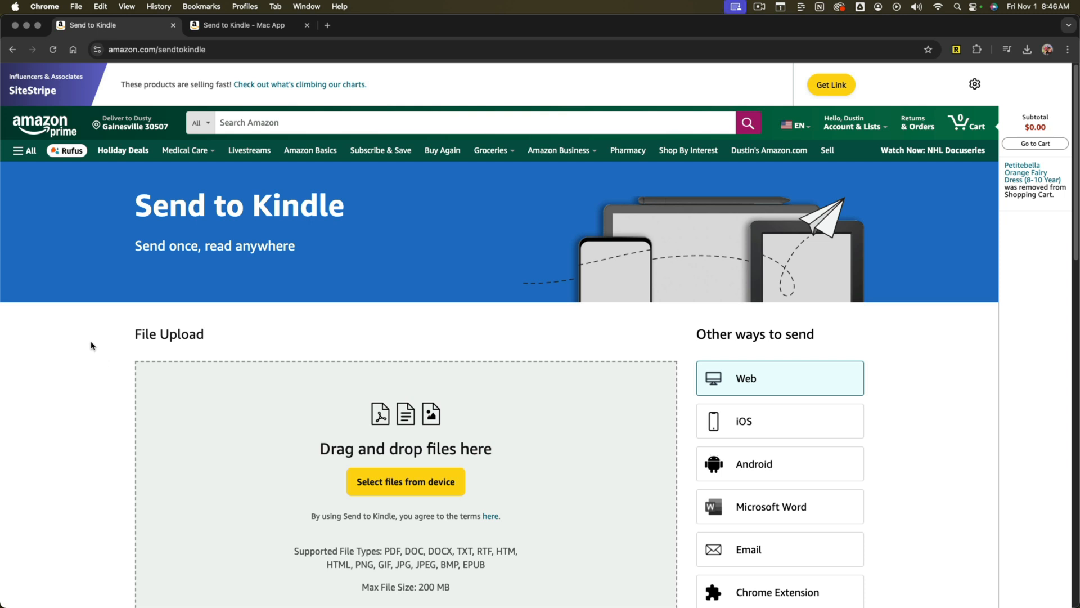
mouse_move(241, 305)
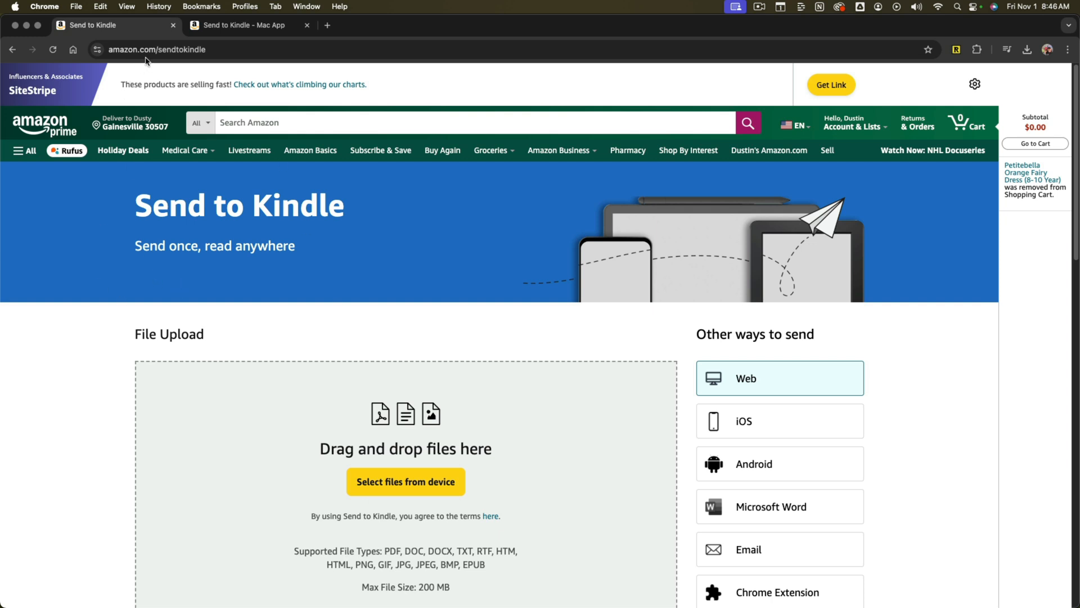
Review the Send to Kindle web address and page, then return to the file upload page
left_click(157, 48)
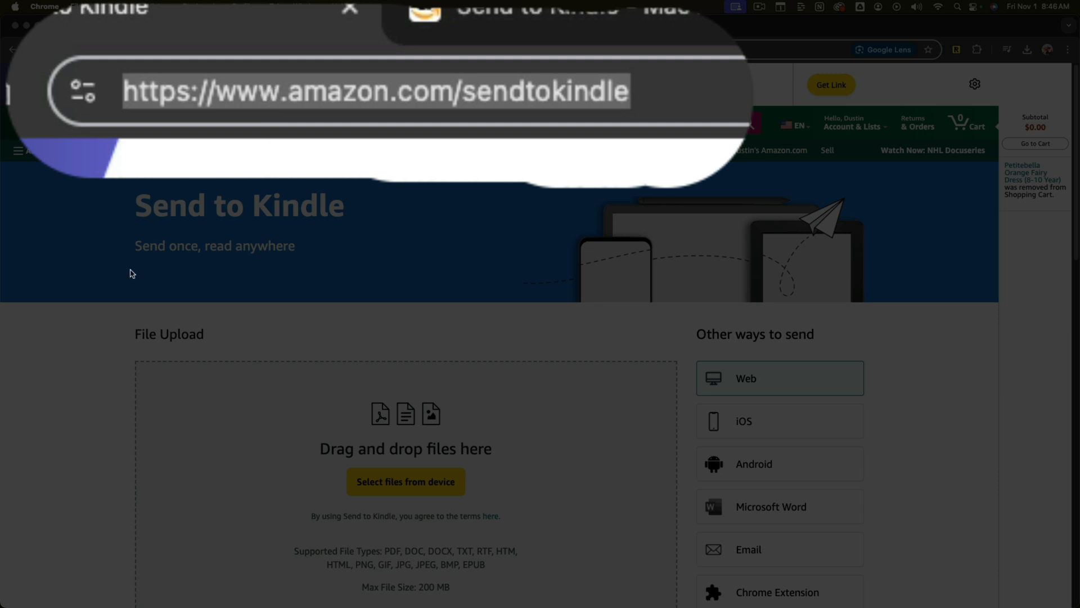
mouse_move(131, 271)
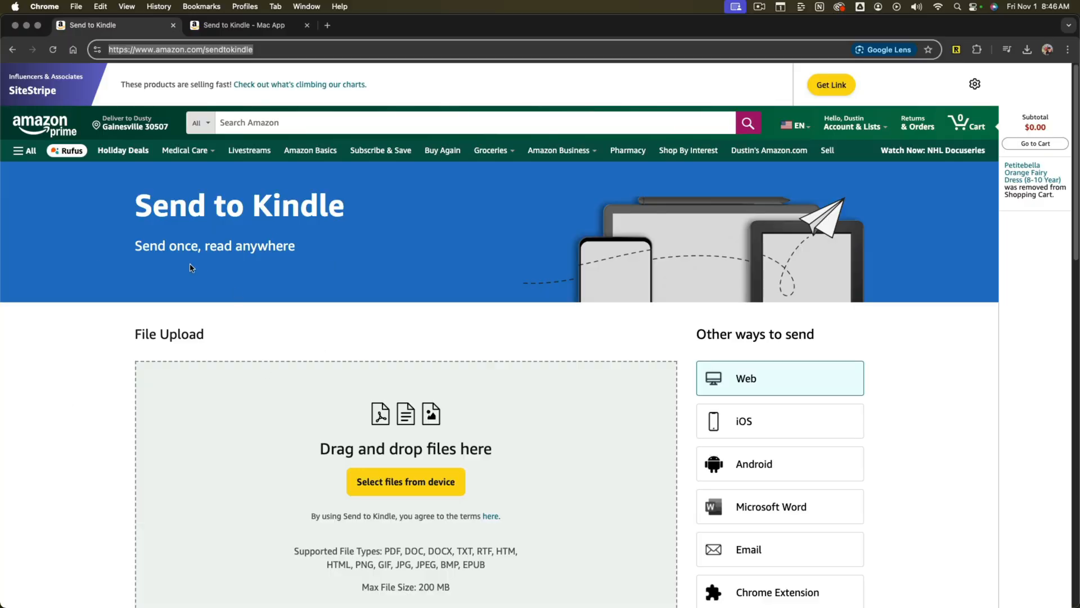
mouse_move(124, 380)
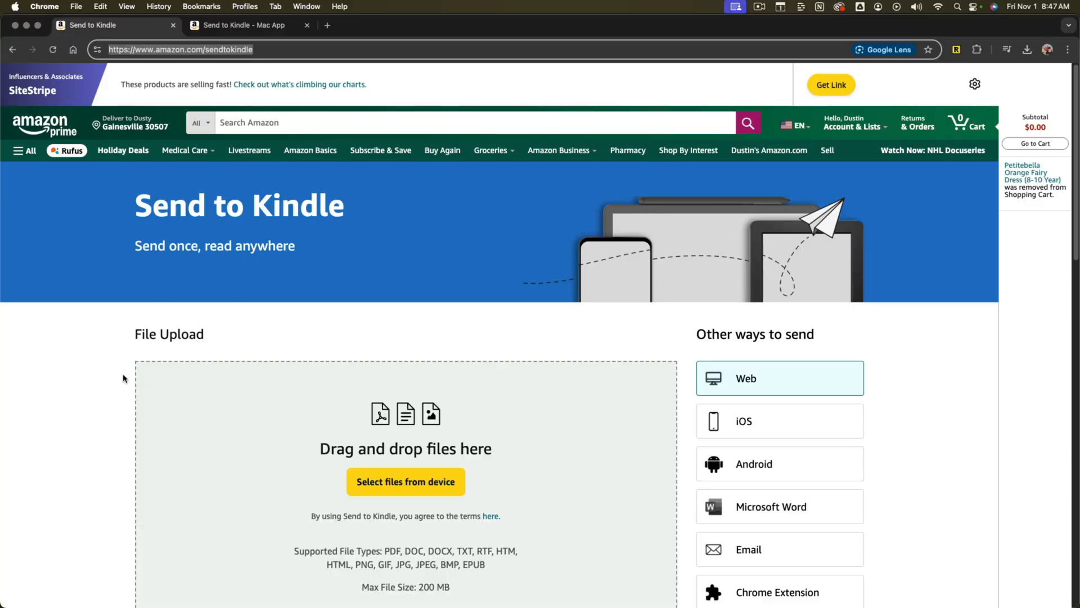
scroll("down", 3)
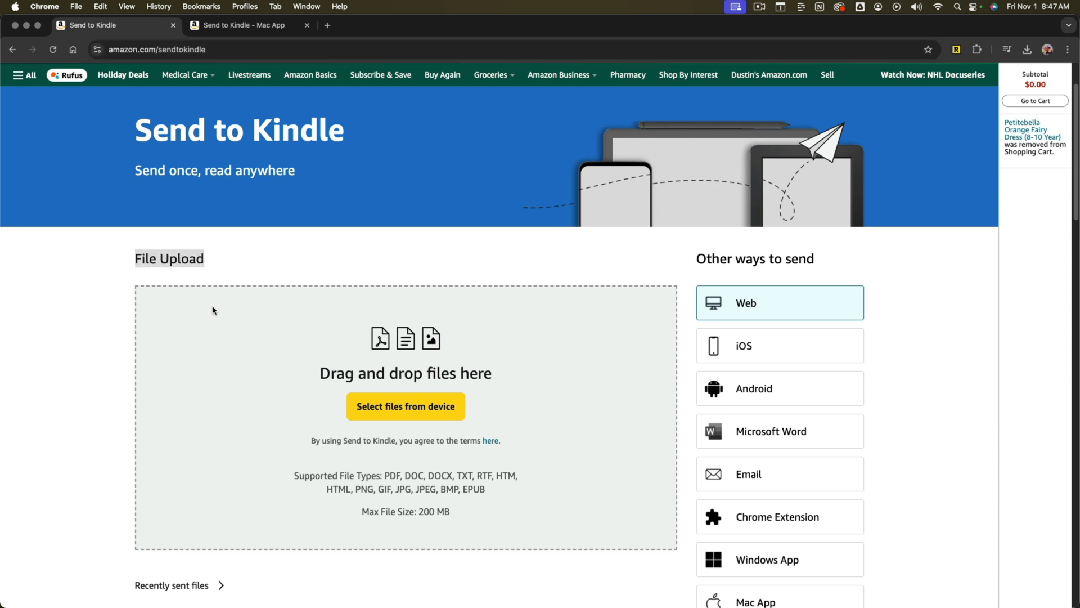
mouse_move(217, 324)
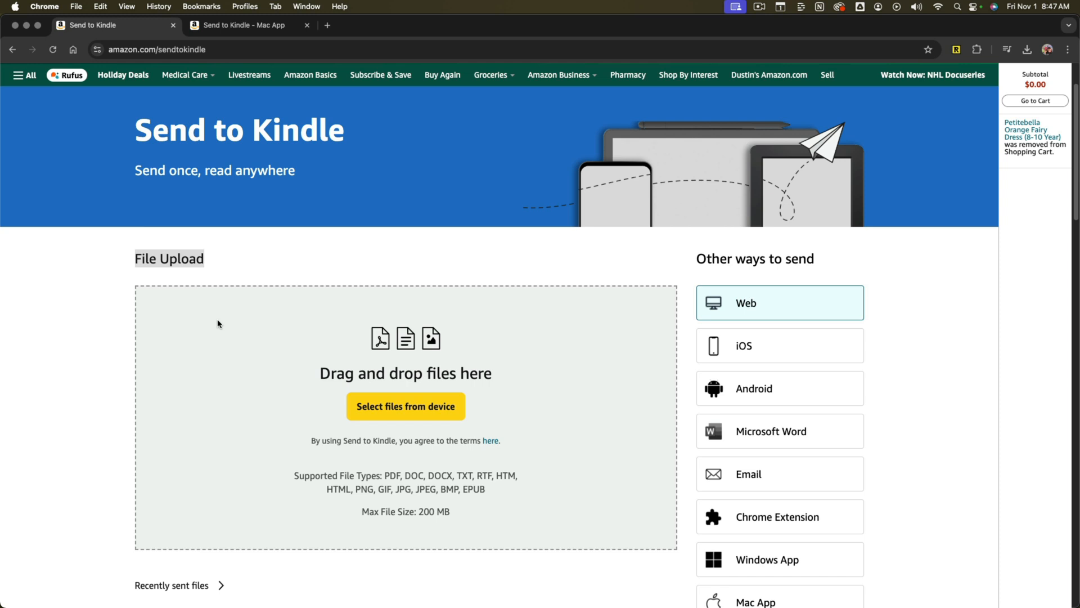
scroll("down", 3)
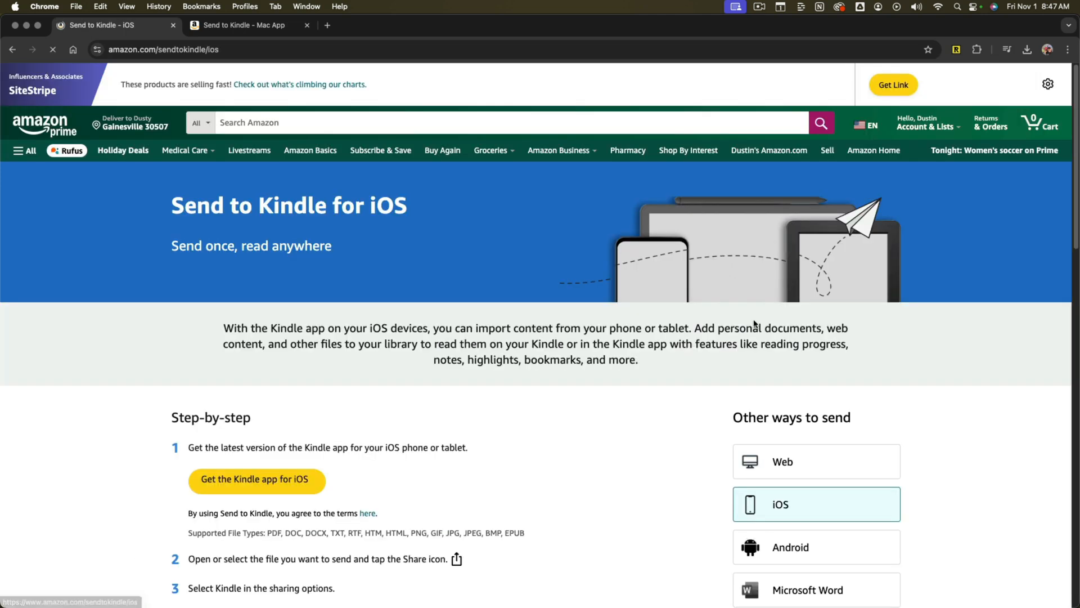
scroll("down", 3)
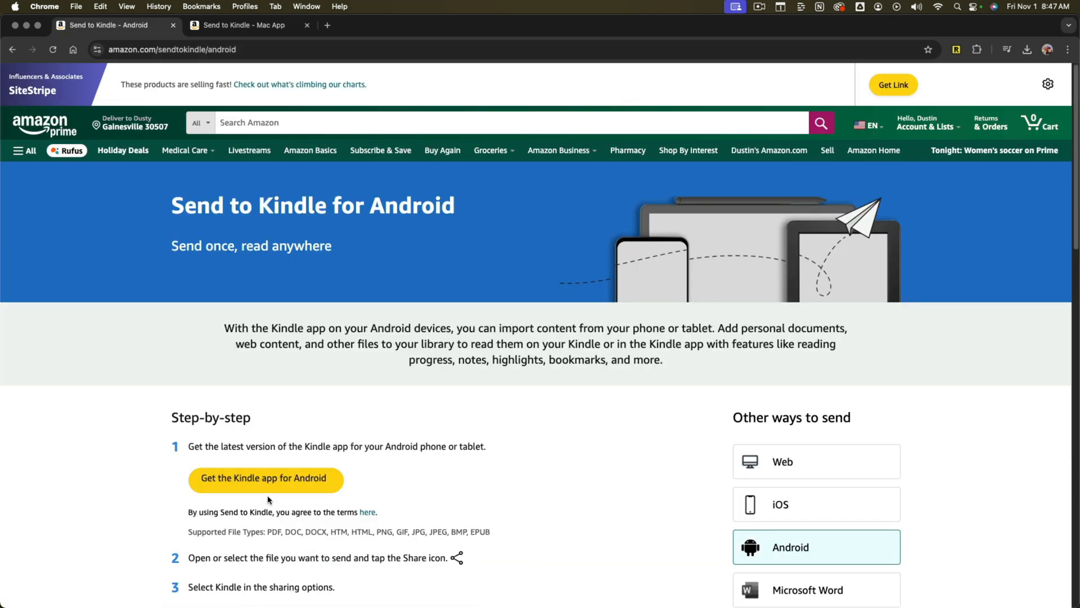
scroll("down", 3)
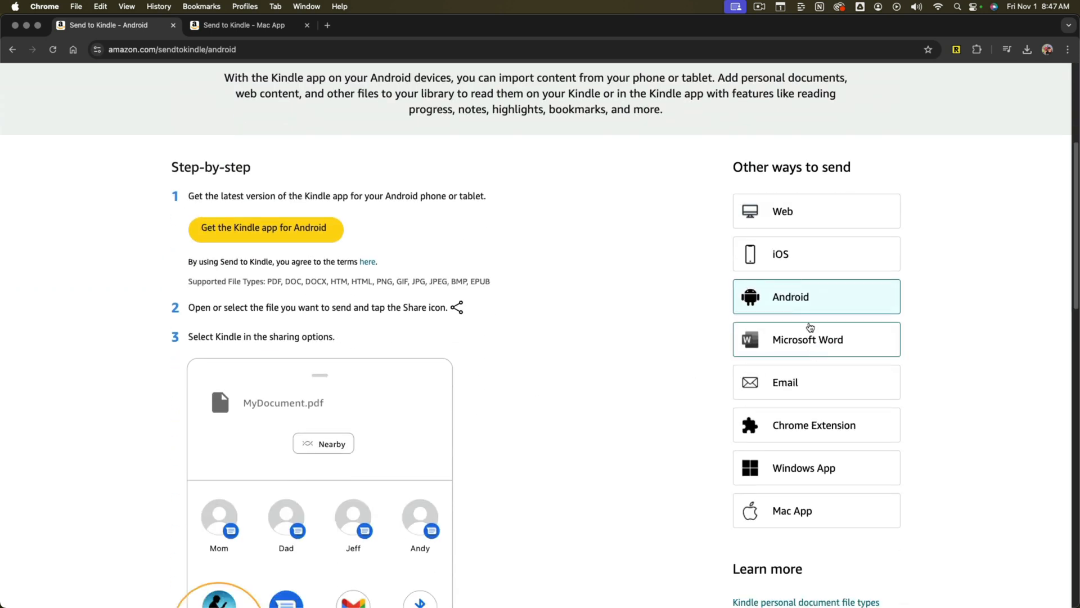
left_click(817, 211)
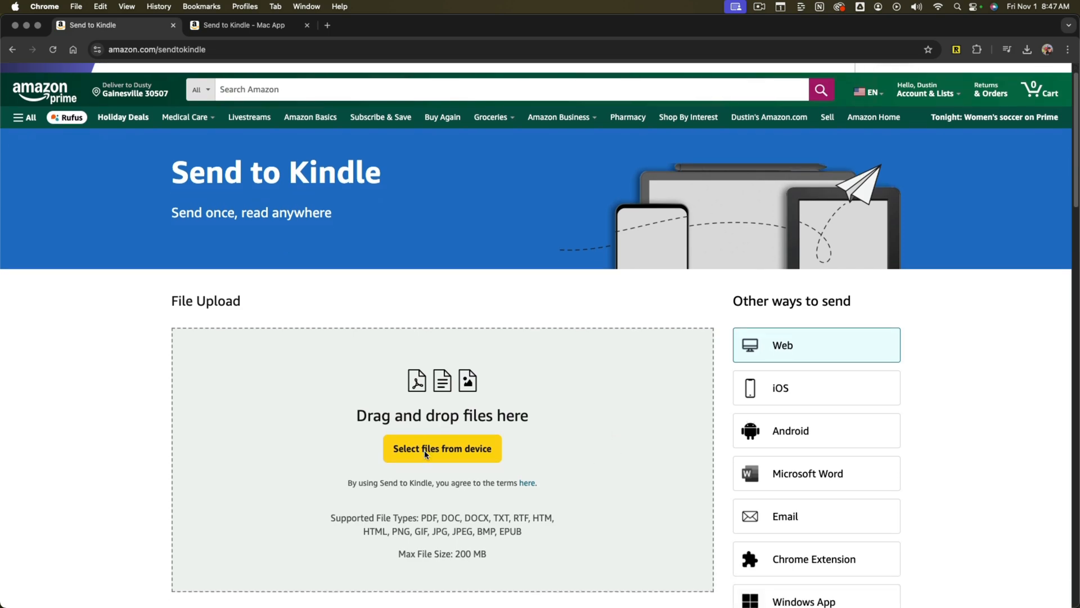
Queue 2024 CTA_CLOSING CREDITS.pdf from Downloads via Select files from device
left_click(441, 449)
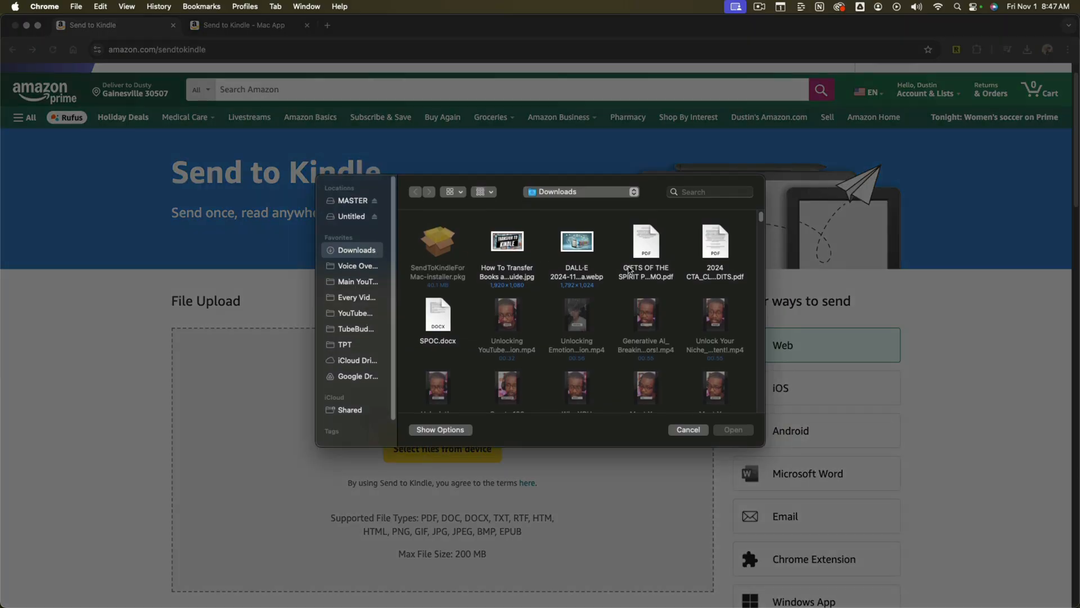
left_click(715, 242)
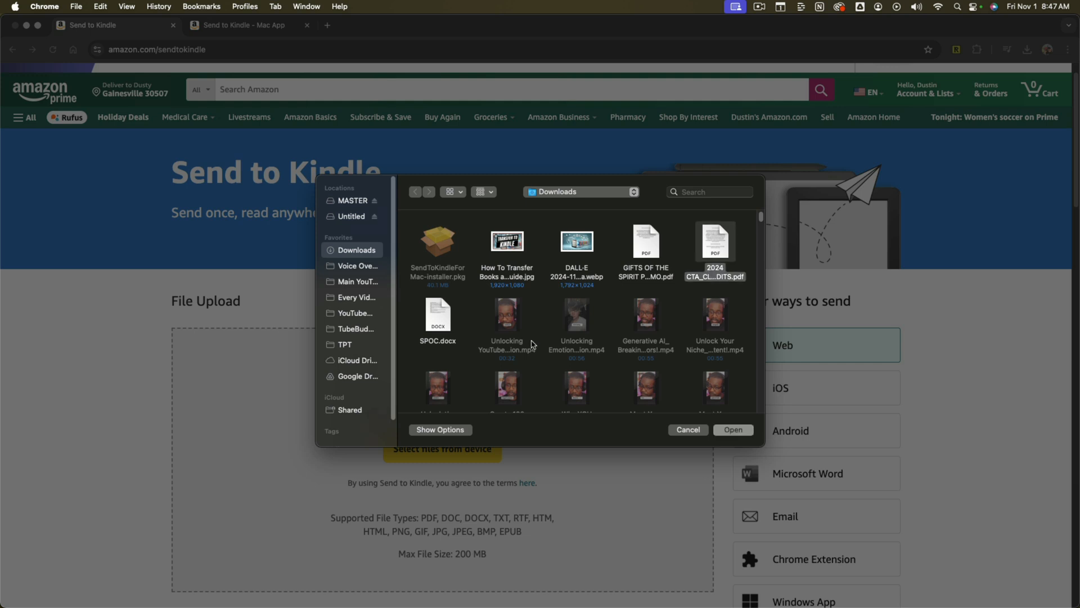
mouse_move(725, 245)
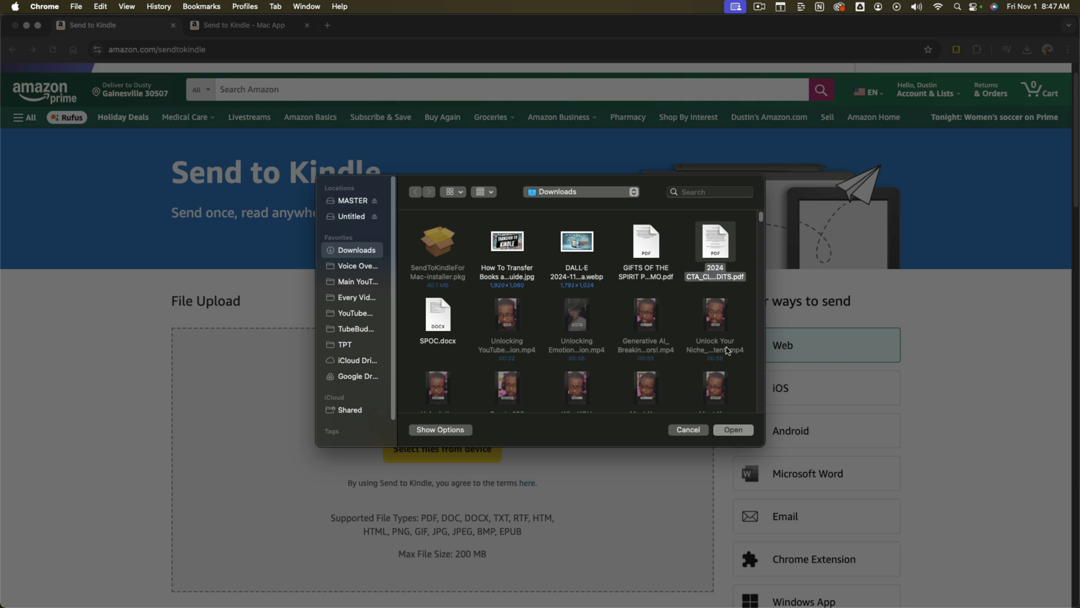
left_click(733, 429)
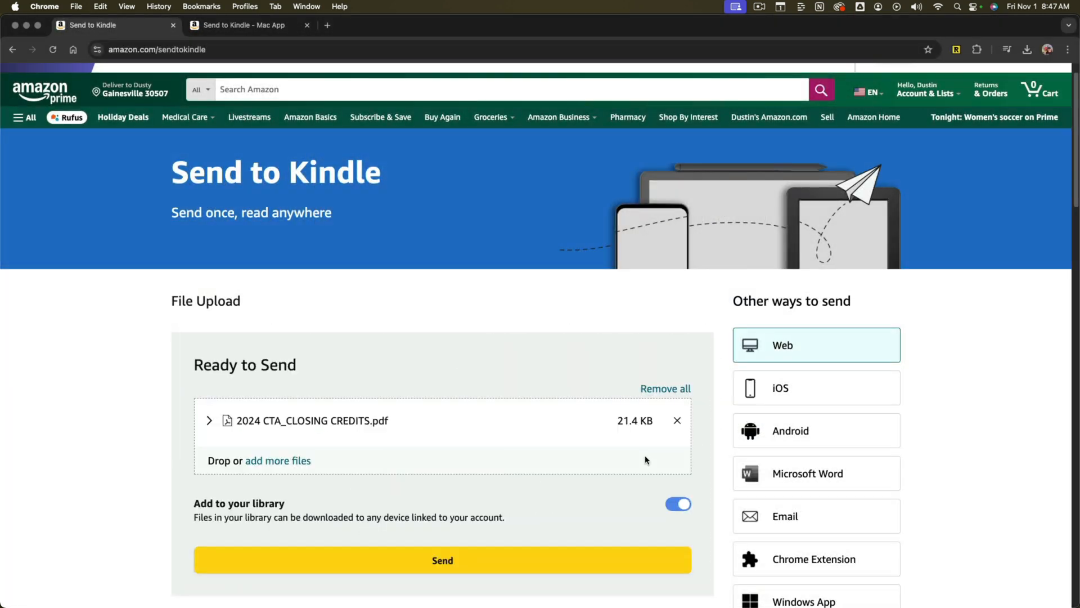
Send the queued PDF to Kindle with Add to your library left on
scroll("down", 3)
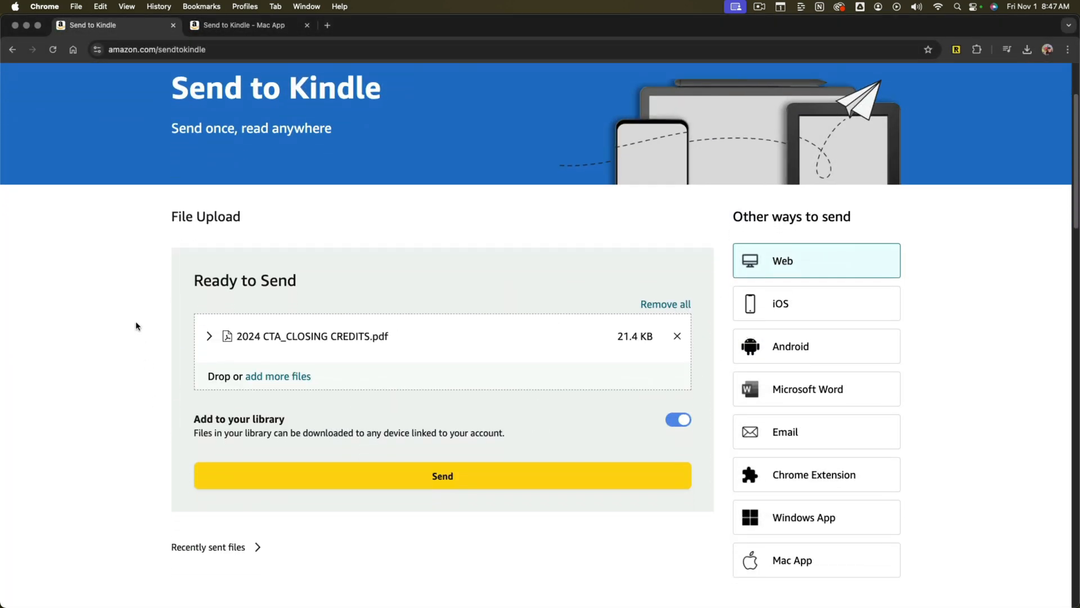
mouse_move(319, 364)
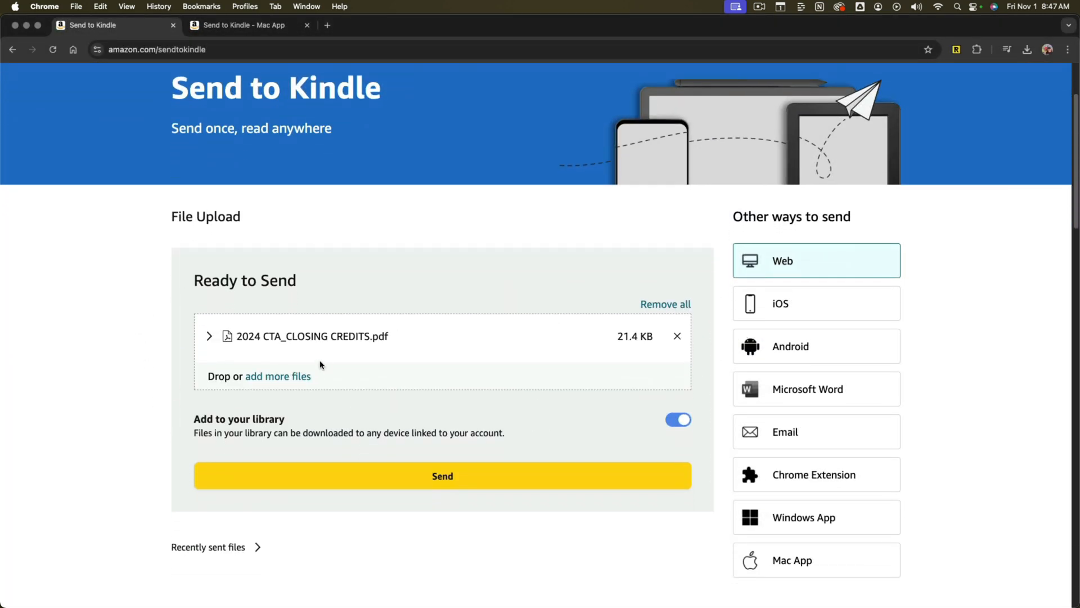
mouse_move(318, 357)
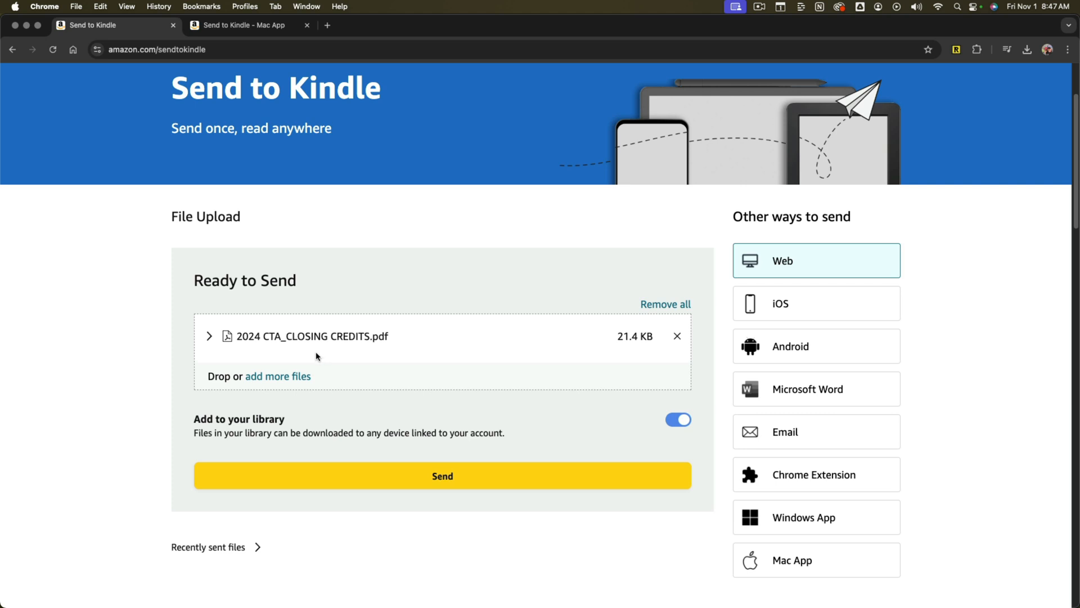
mouse_move(208, 420)
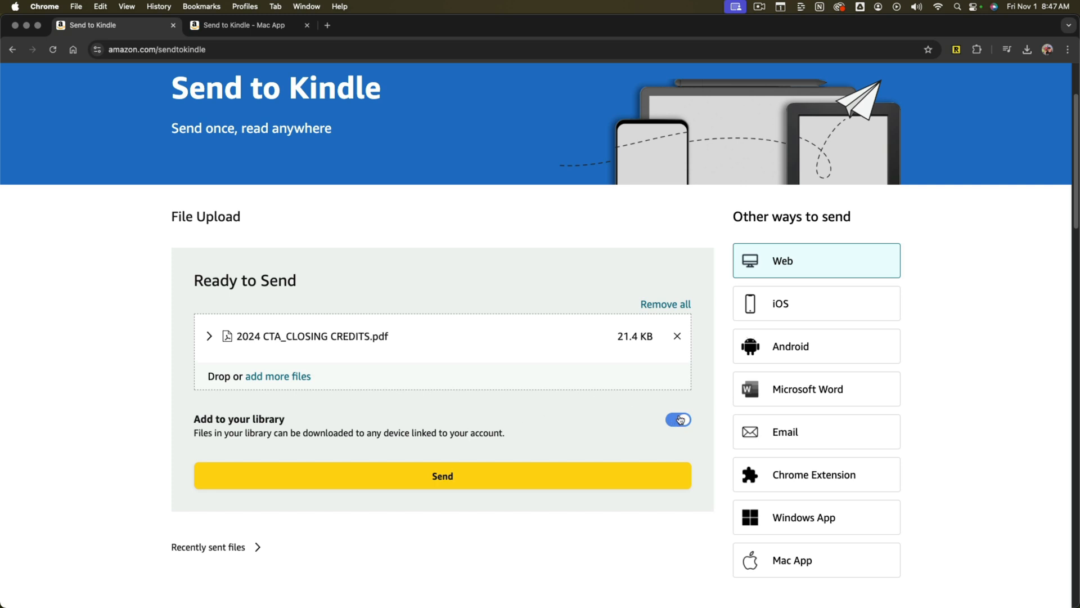
mouse_move(588, 413)
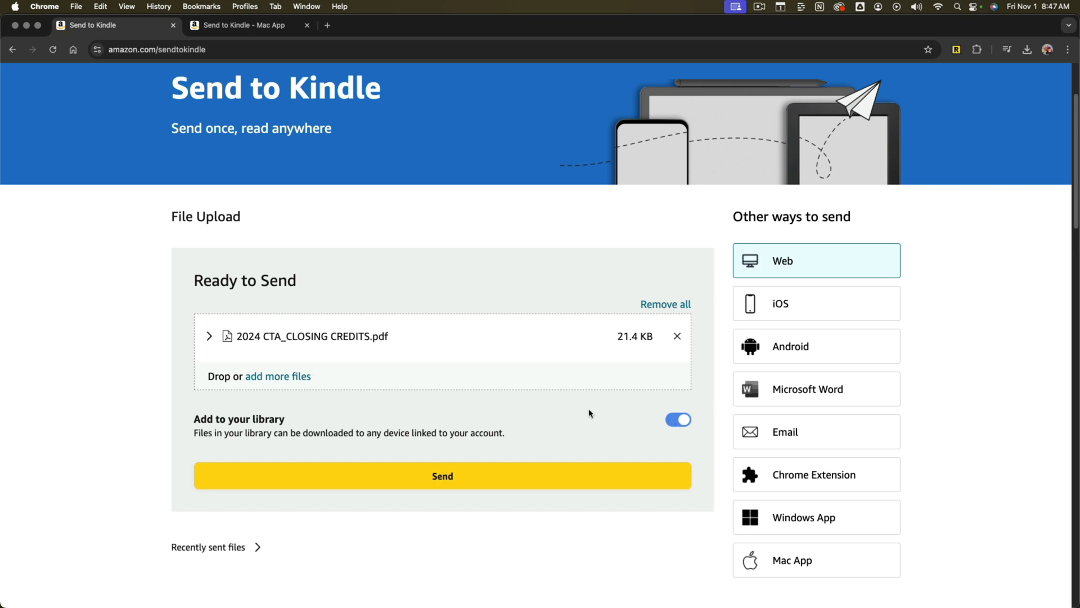
left_click(442, 475)
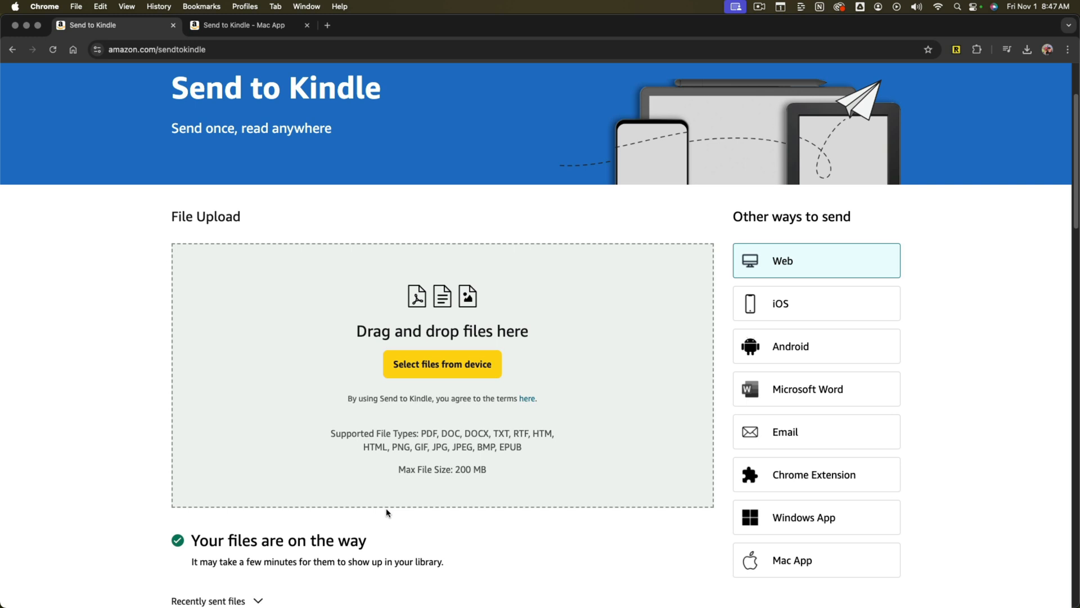
mouse_move(382, 504)
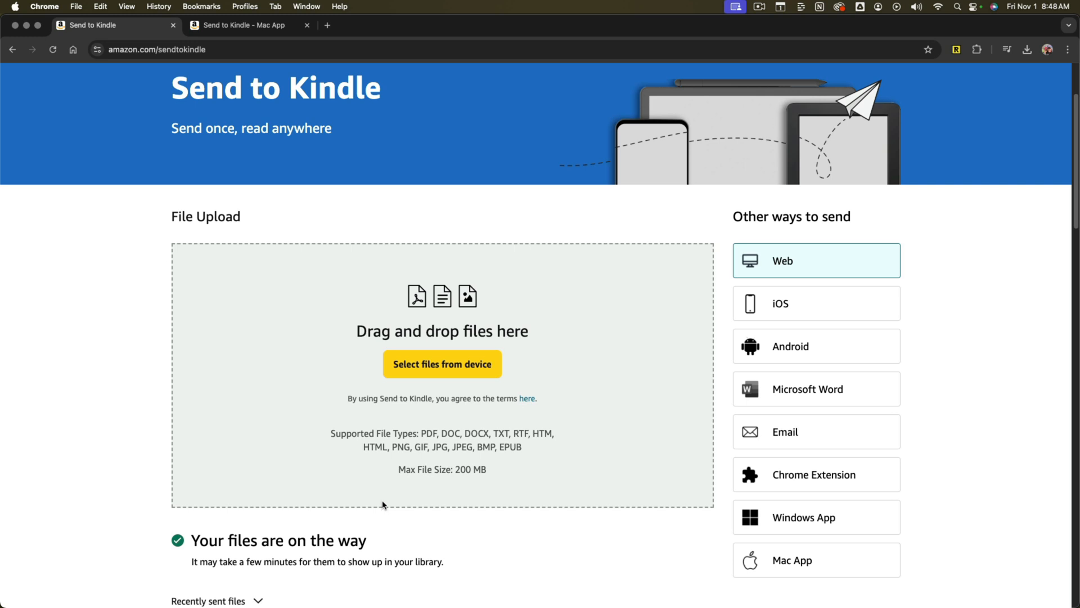
scroll("down", 3)
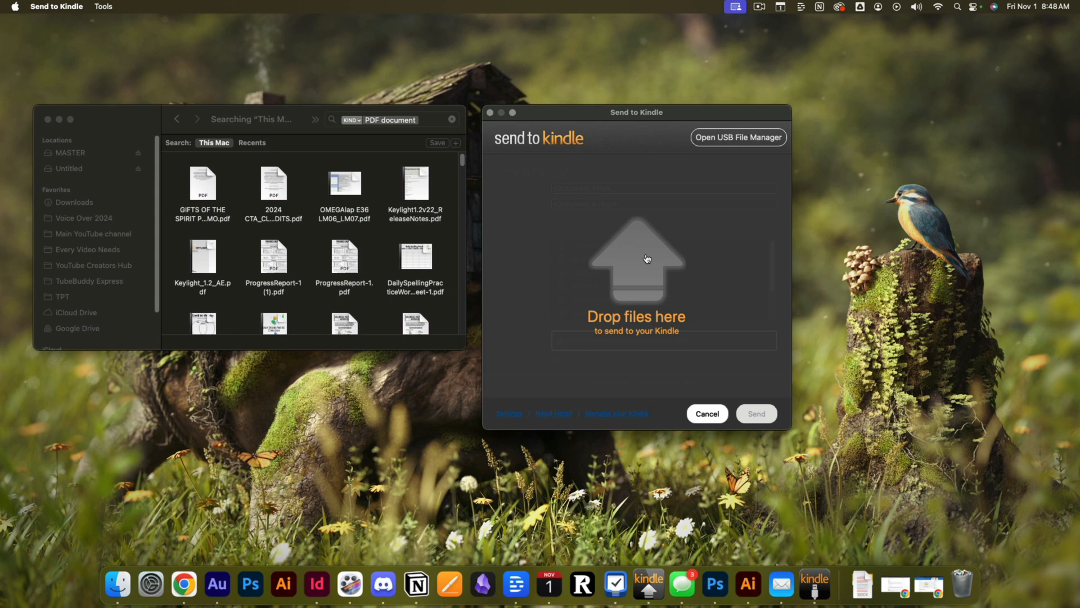
mouse_move(660, 260)
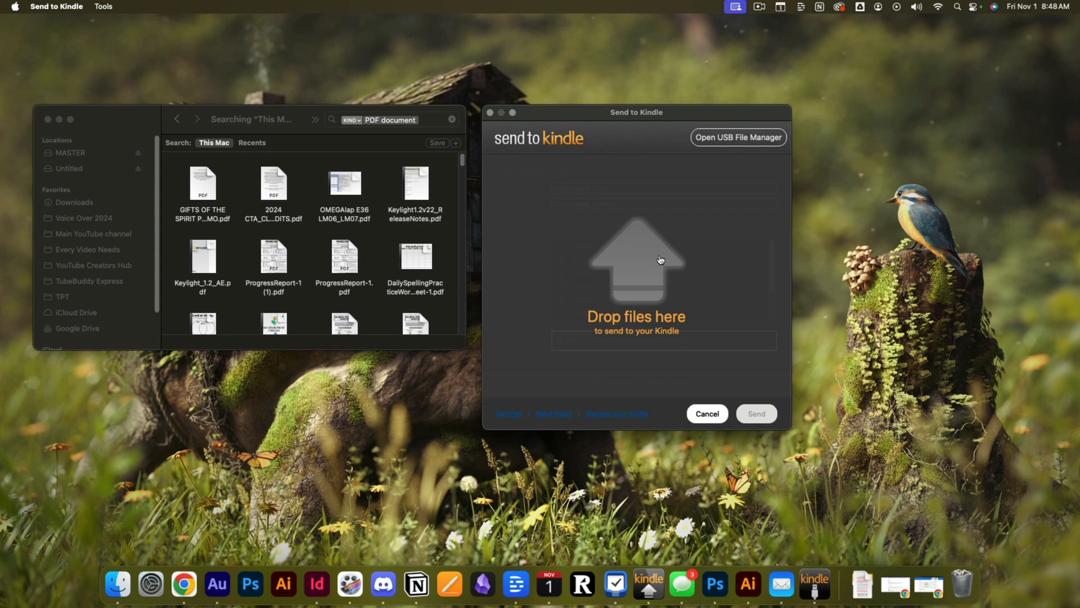
mouse_move(923, 586)
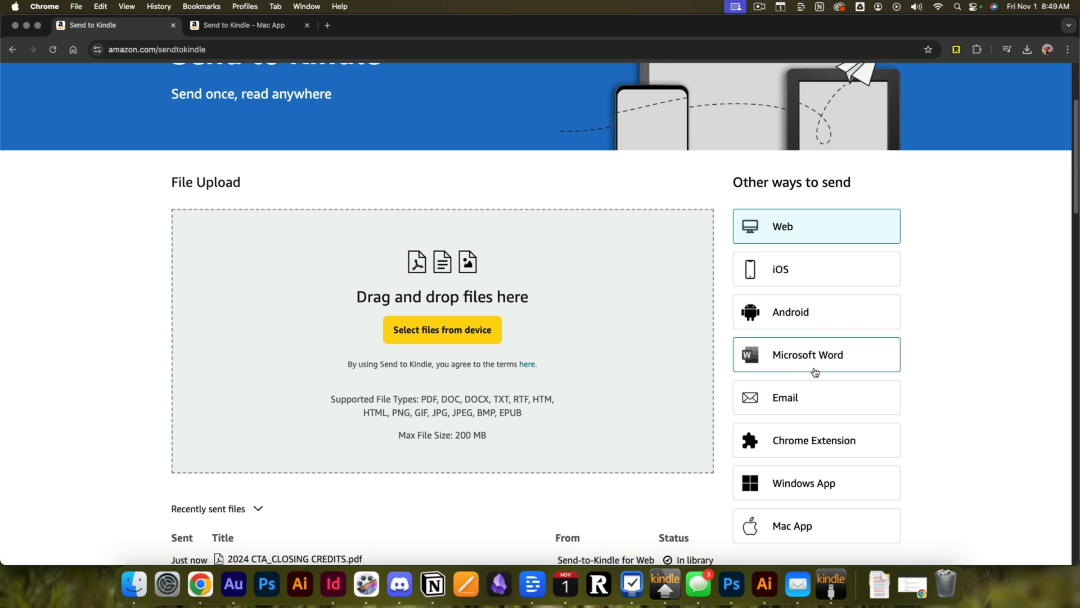
Go to Other ways to send and show the Mac App page with its download instructions
scroll("down", 3)
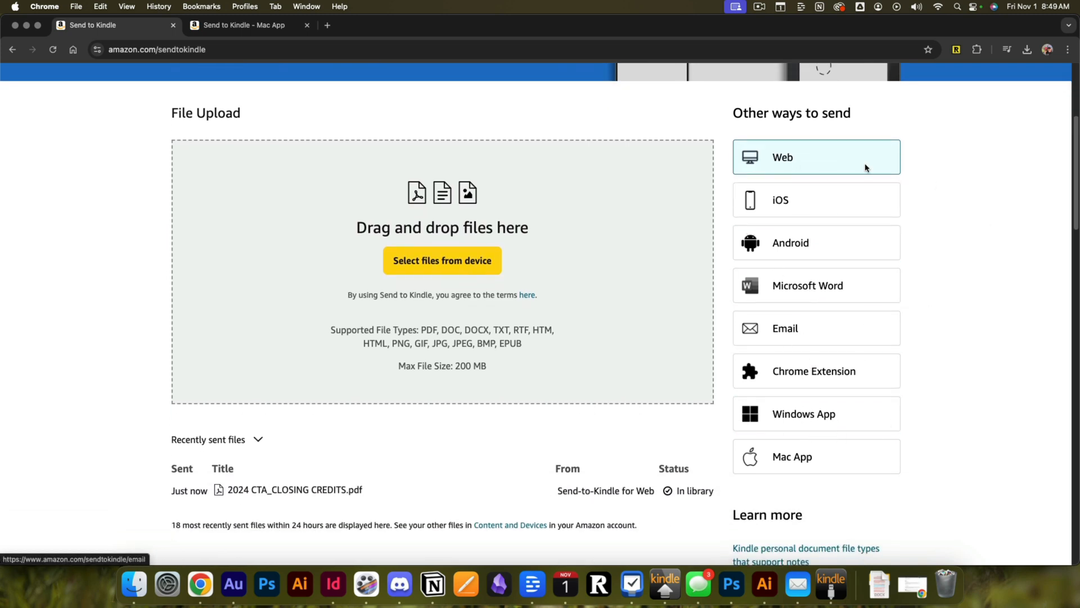
mouse_move(814, 465)
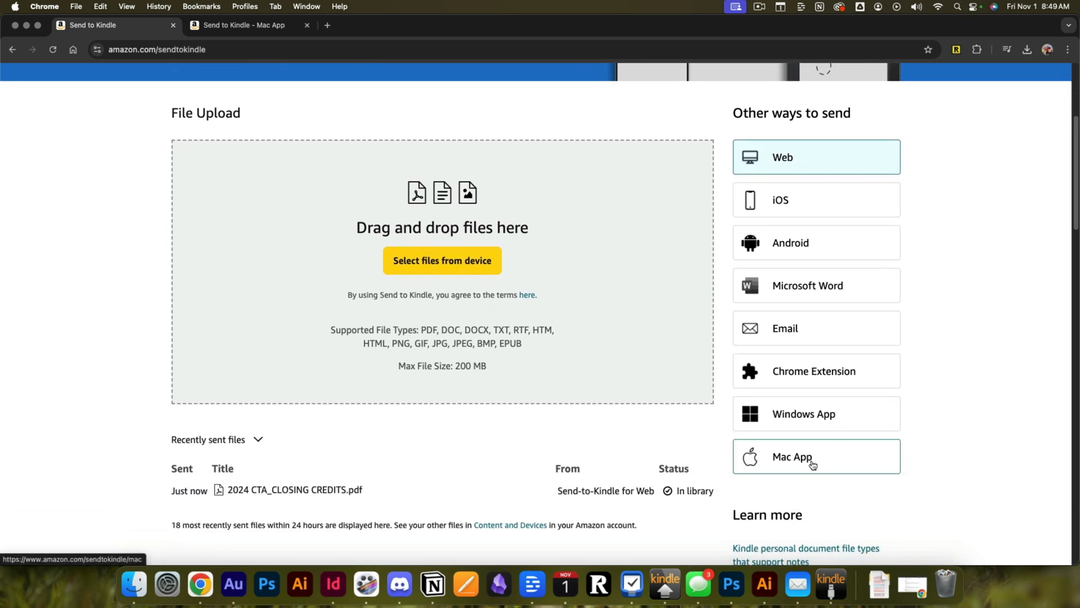
left_click(816, 456)
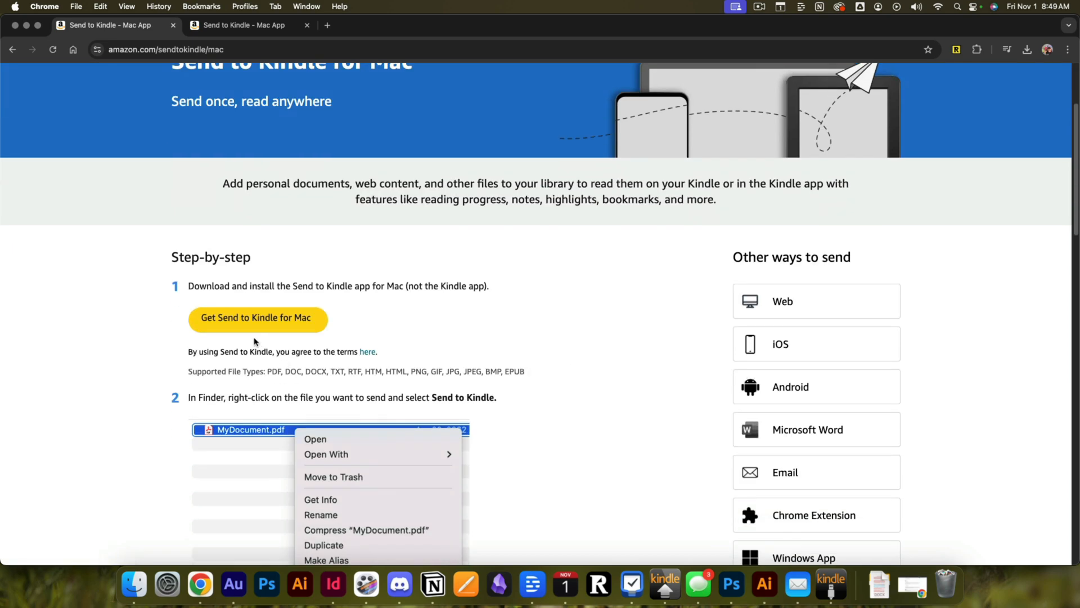
mouse_move(255, 322)
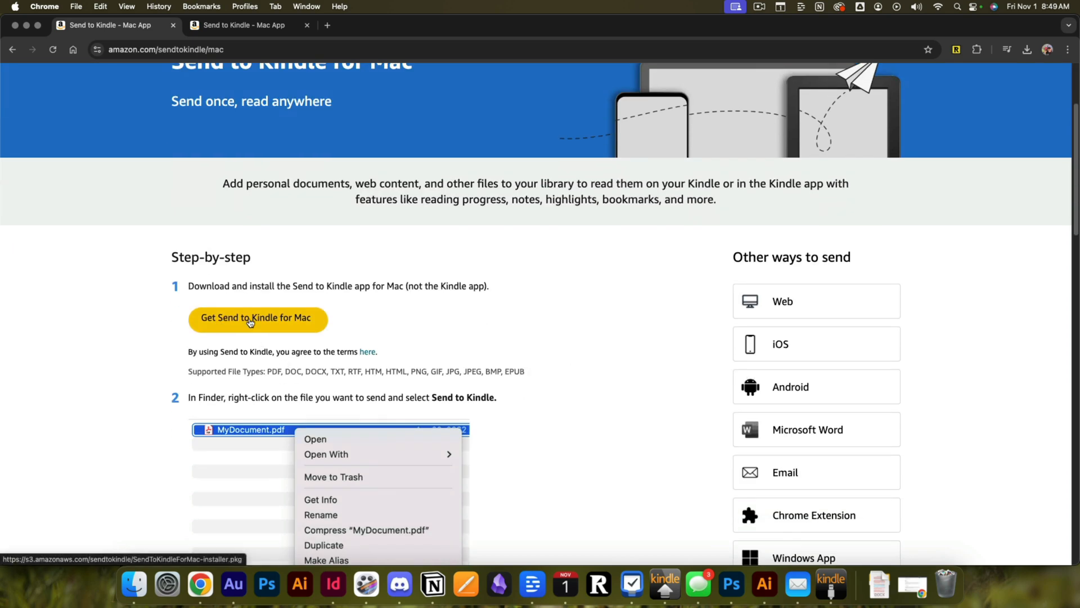
scroll("down", 3)
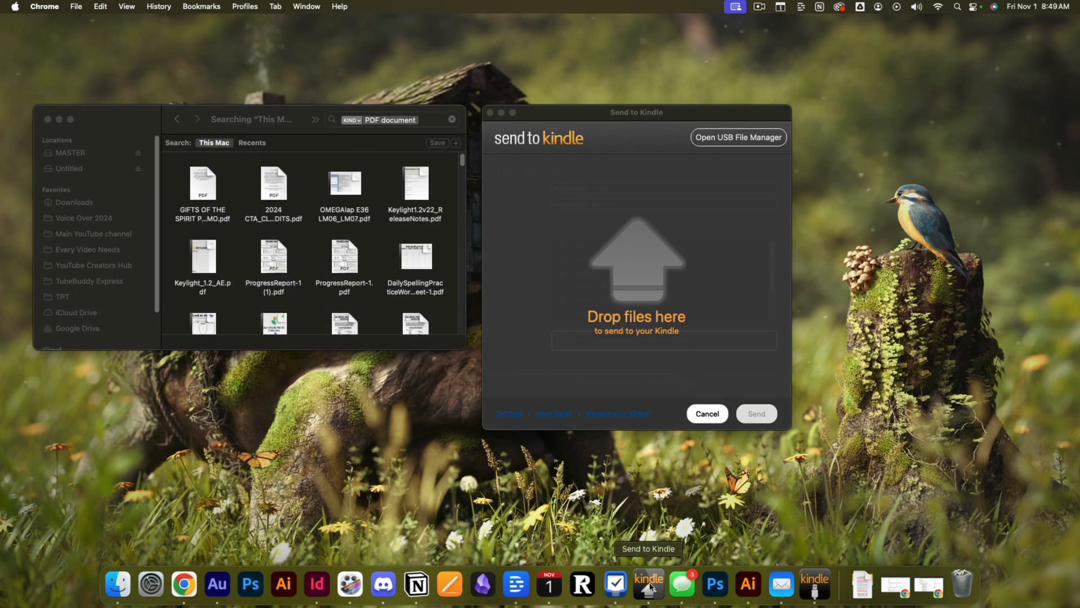
mouse_move(665, 219)
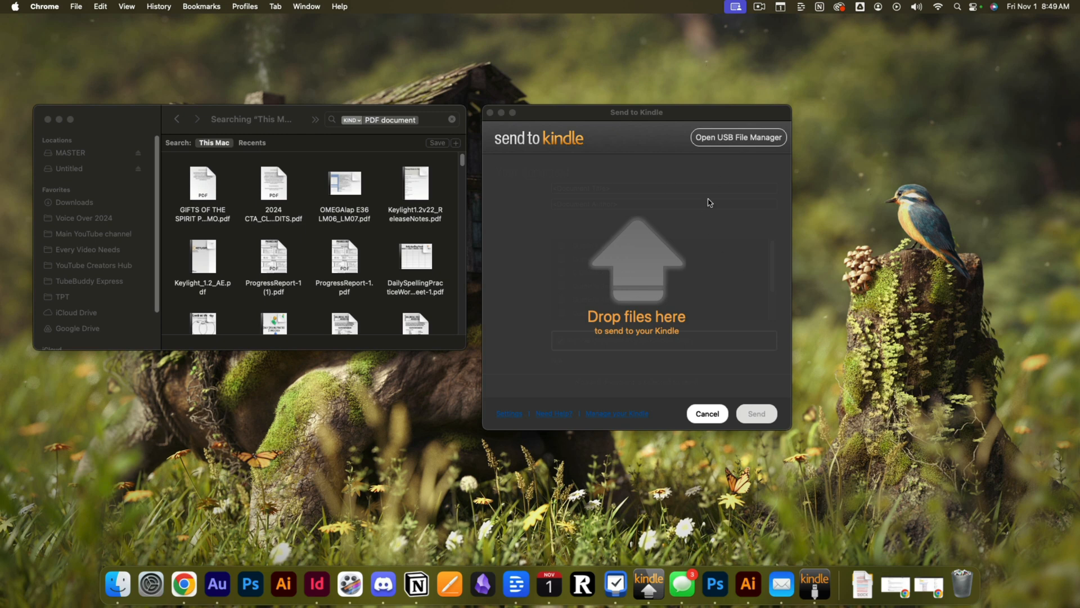
mouse_move(317, 241)
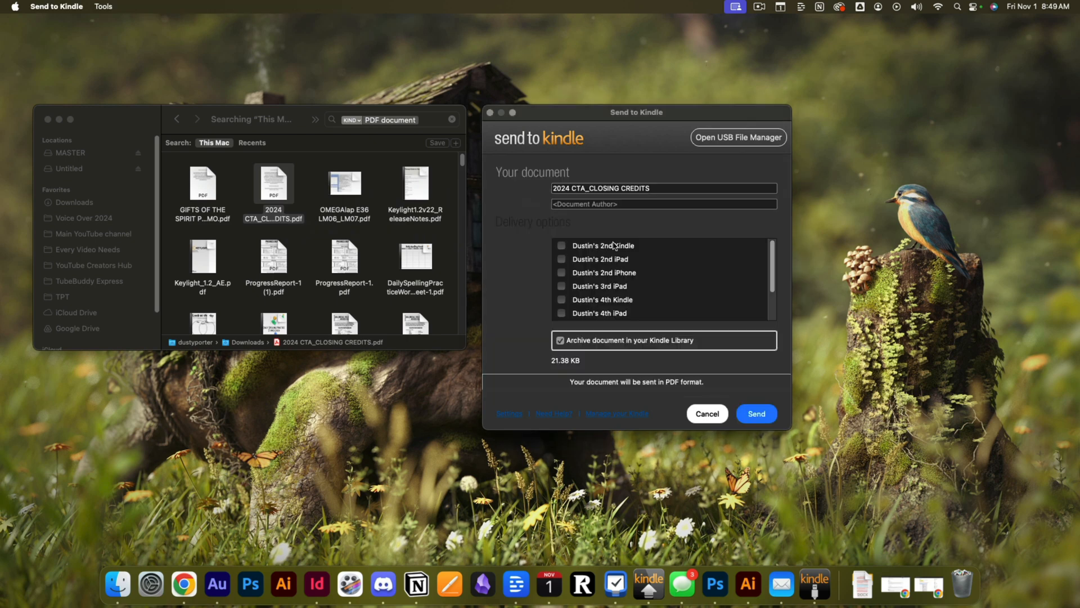
mouse_move(527, 231)
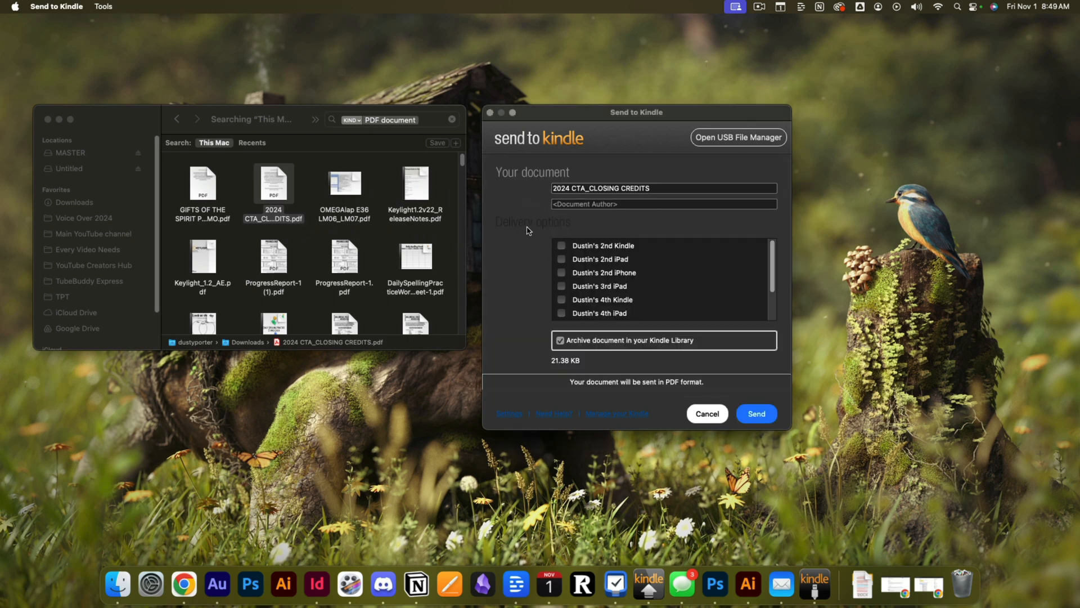
mouse_move(619, 262)
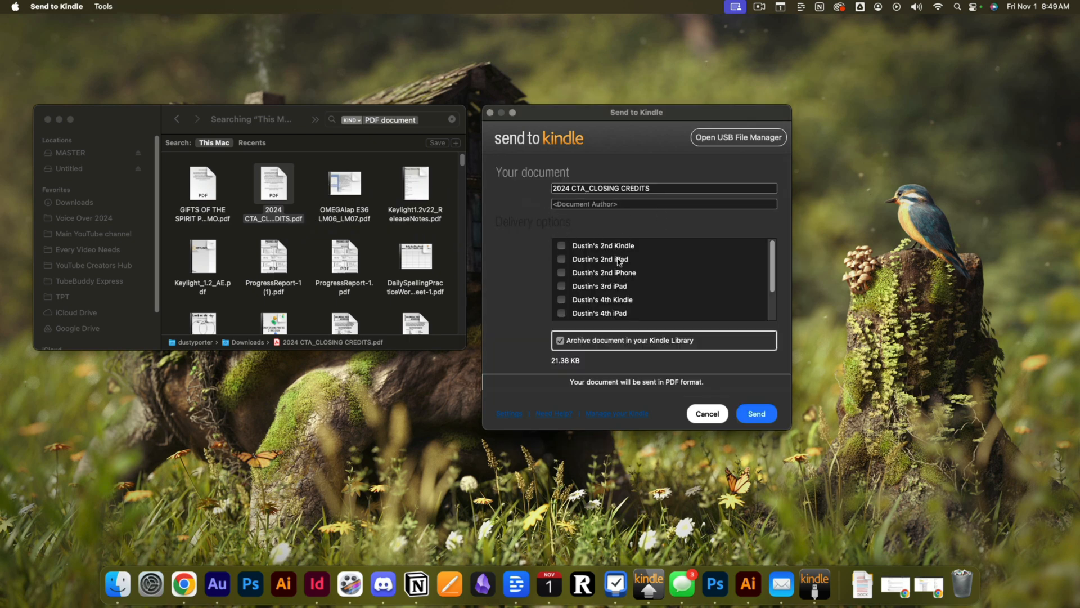
mouse_move(661, 285)
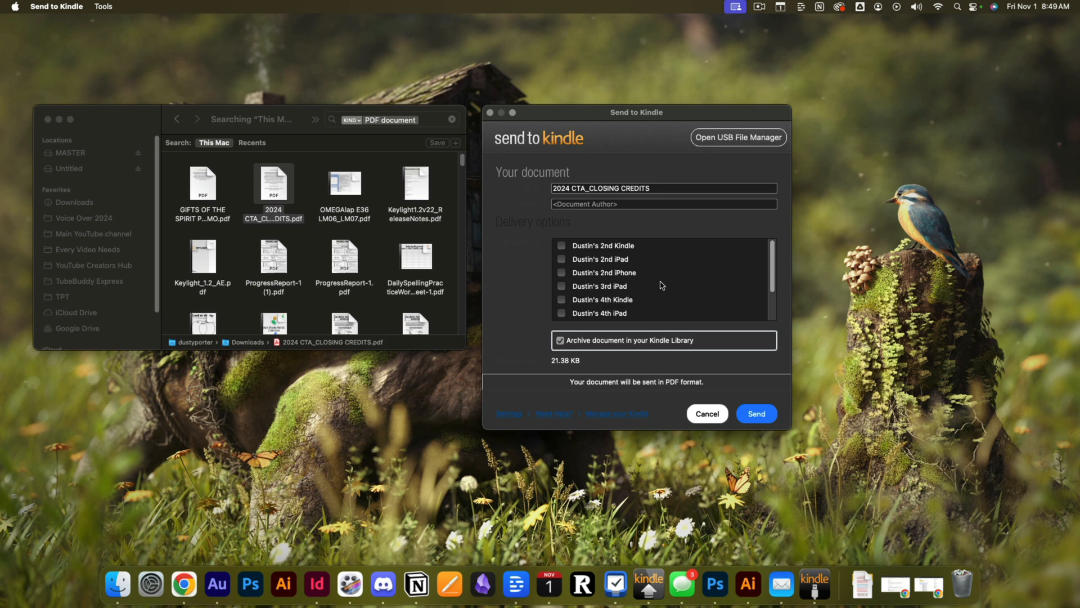
Send the PDF to all ticked Kindle devices from the Mac app
scroll("down", 3)
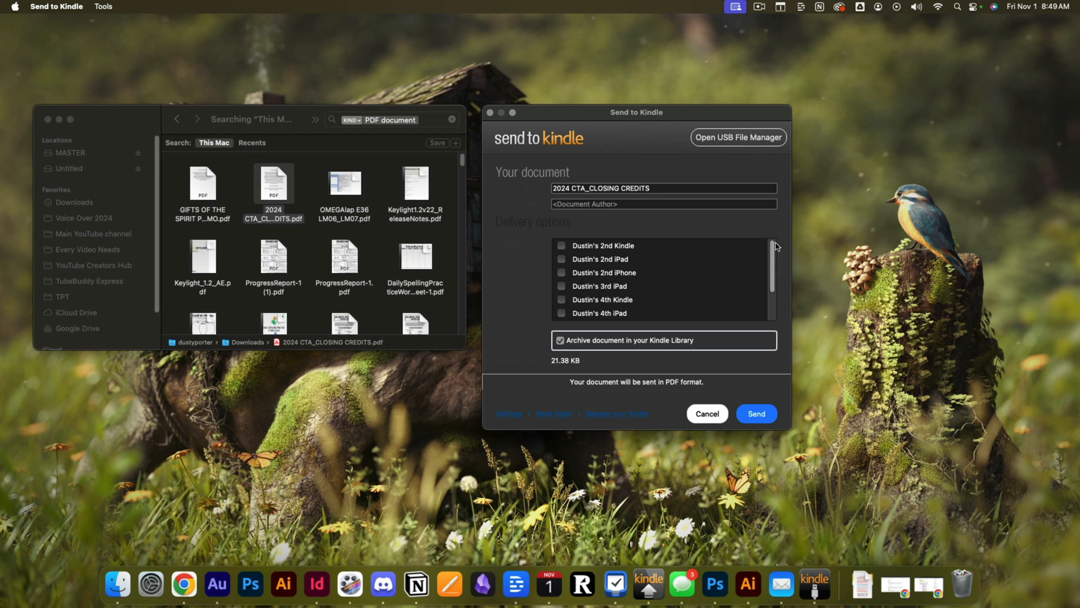
mouse_move(584, 277)
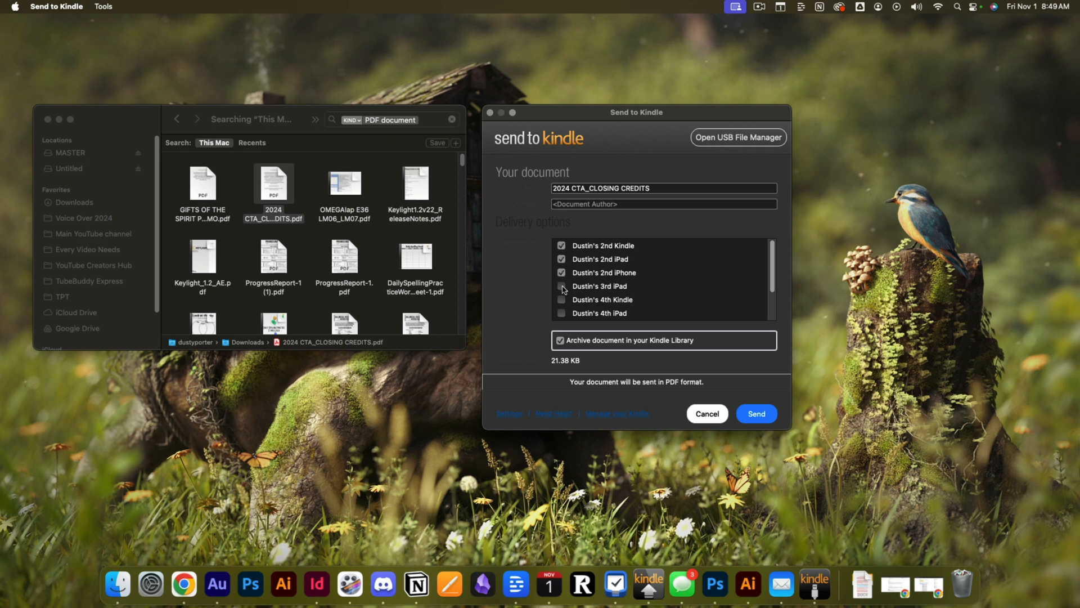
scroll("down", 3)
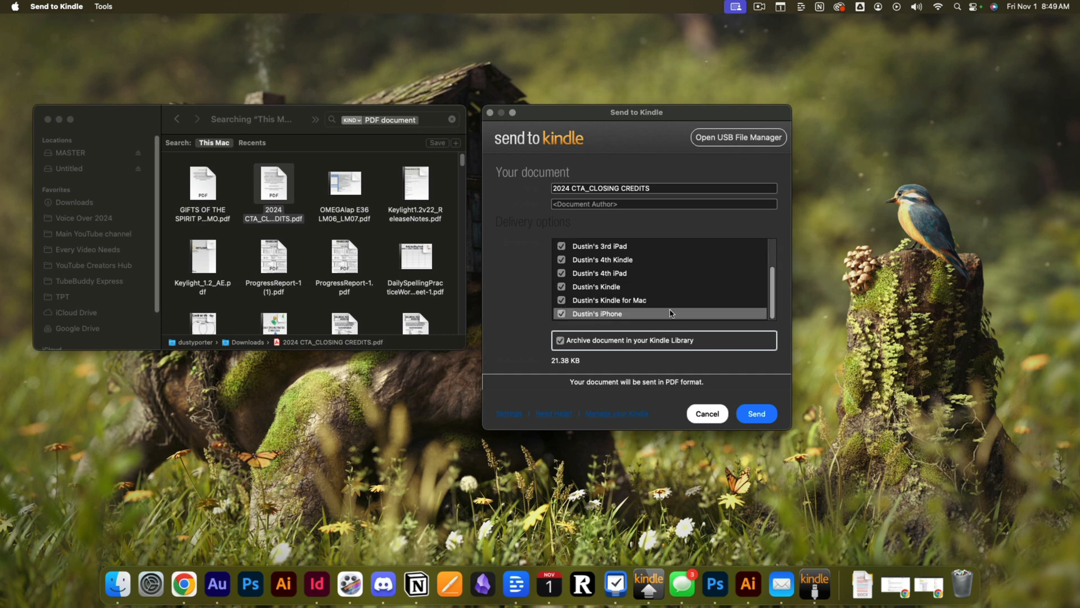
left_click(757, 413)
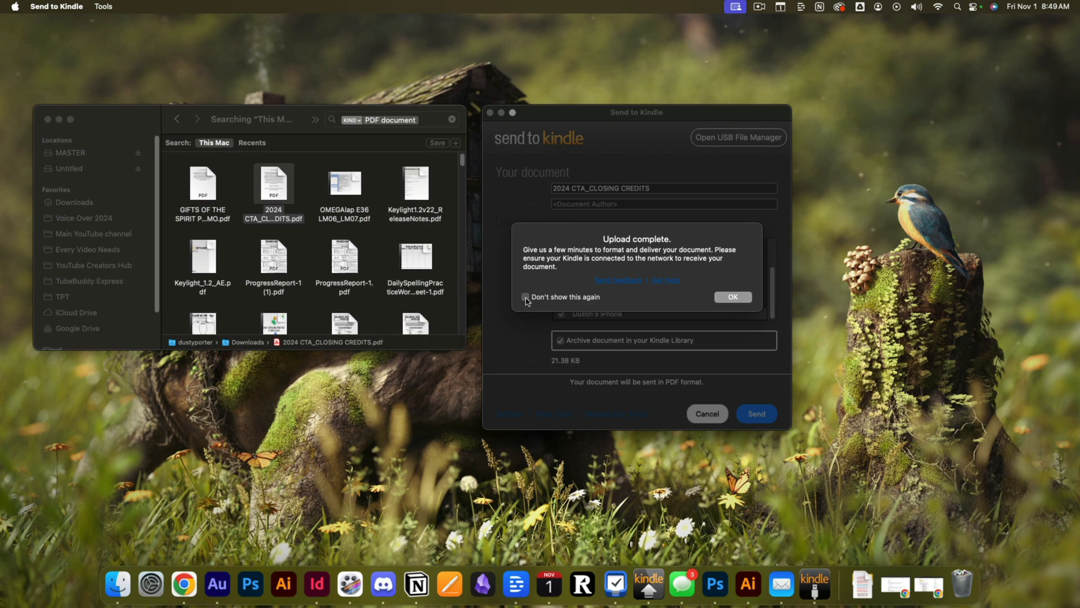
Dismiss the upload-complete notice with Don't show this again checked
left_click(525, 297)
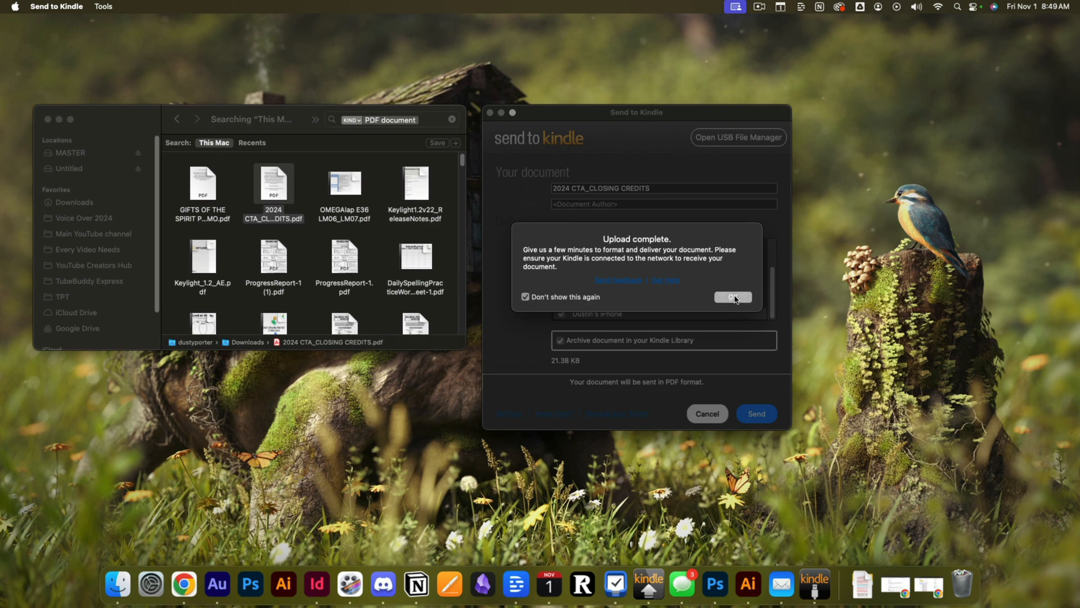
left_click(733, 297)
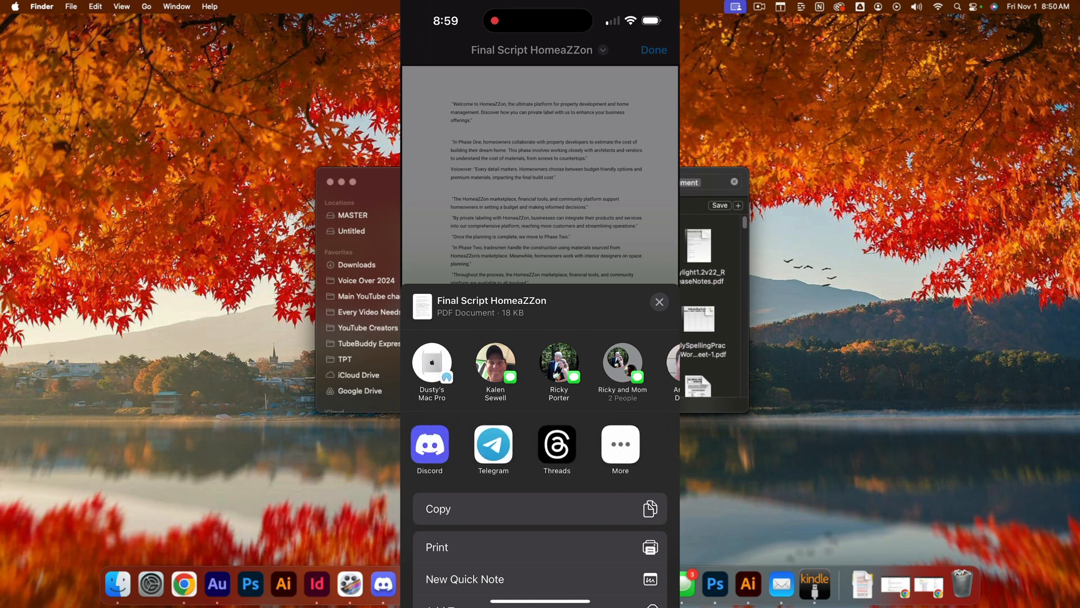
Show the iPhone share sheet for the PDF, then launch the USB File Manager for the connected Kindle
left_click(619, 445)
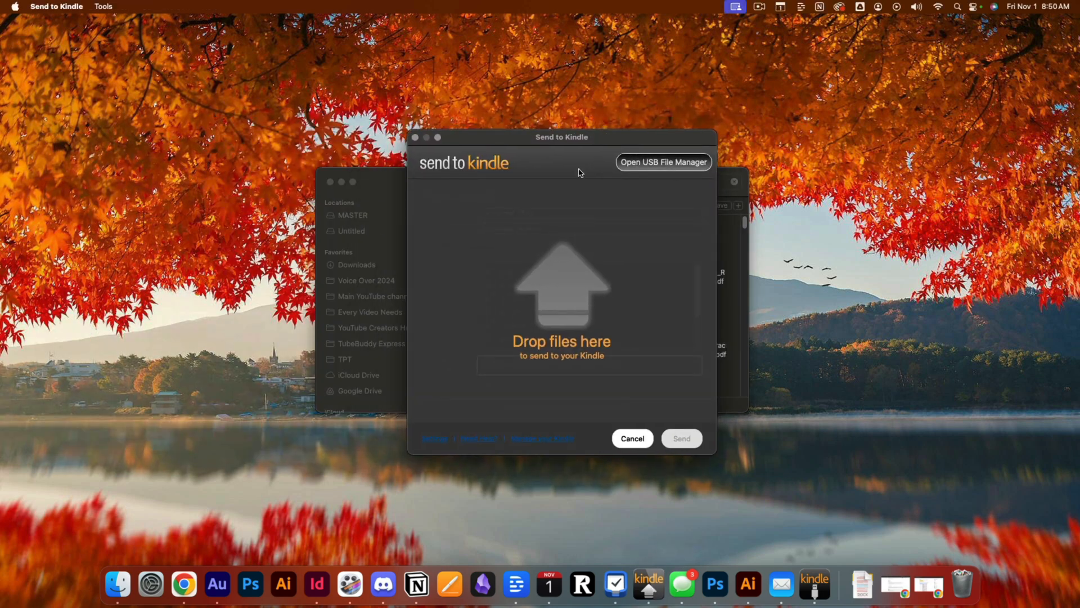
left_click(663, 162)
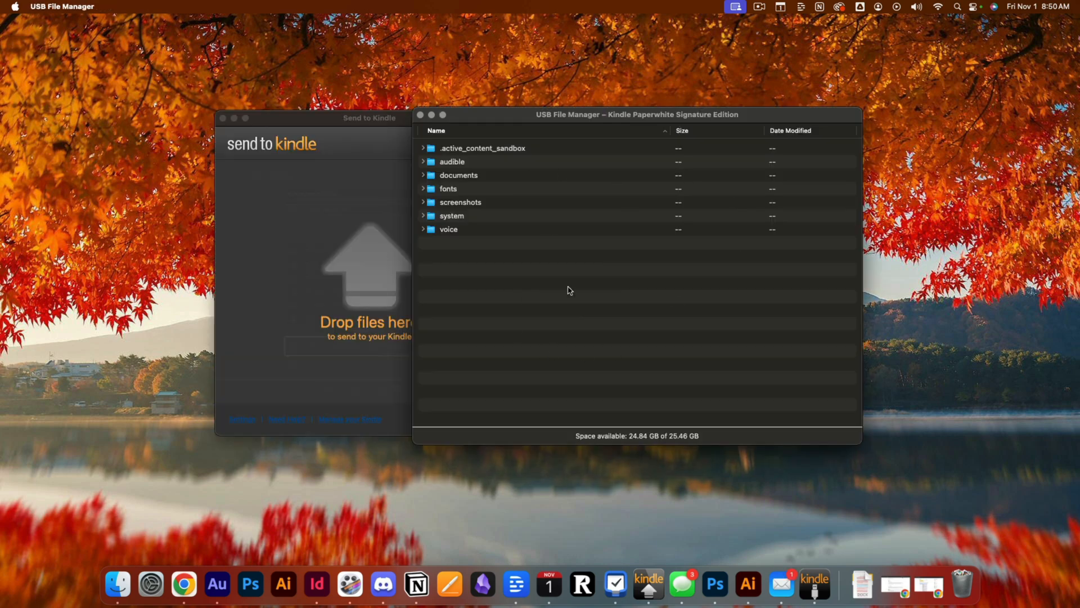
mouse_move(601, 140)
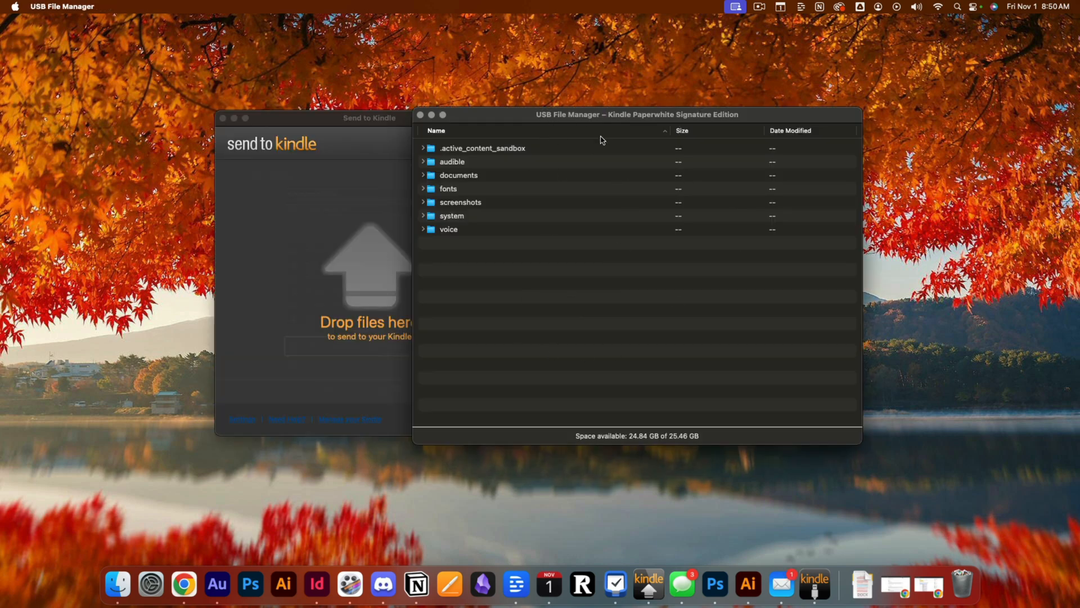
Expand documents, Downloads, Items01 and the How to Win Friends folder to list its files
left_click_drag(637, 115, 585, 78)
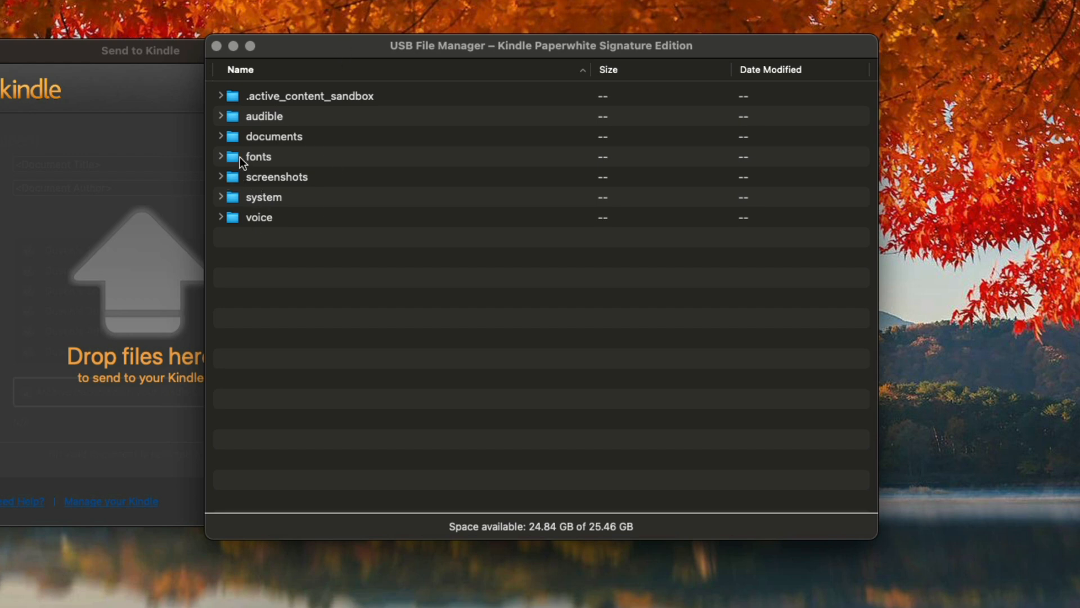
left_click(221, 137)
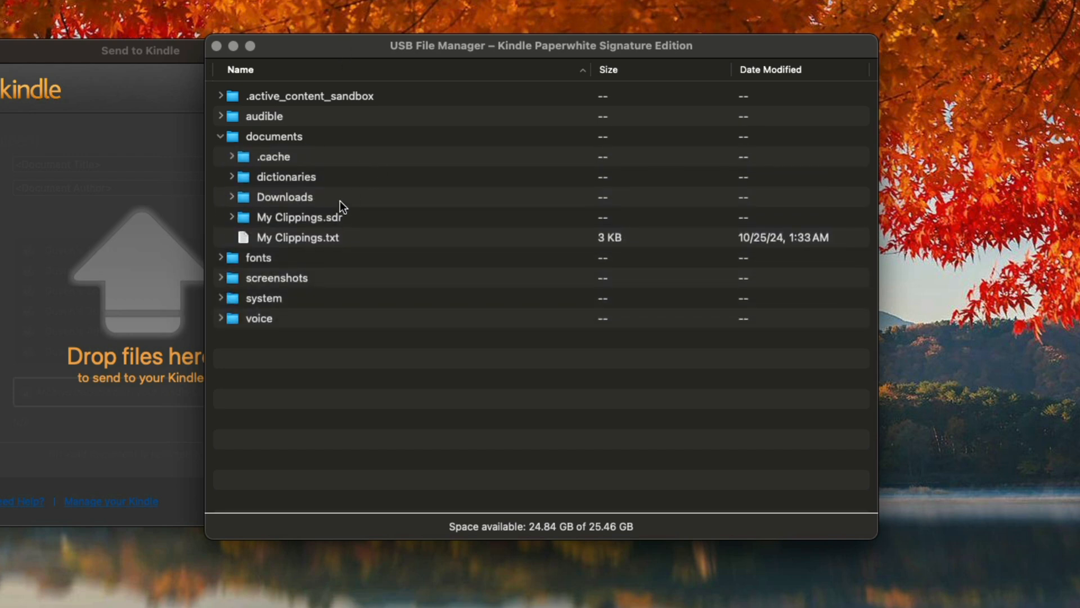
left_click(232, 196)
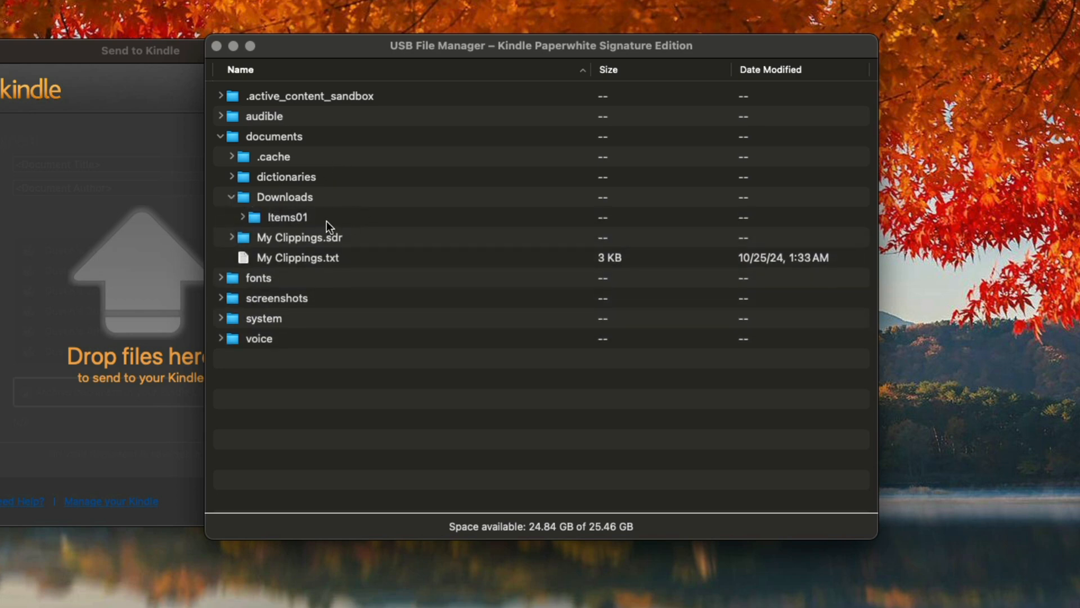
left_click(243, 216)
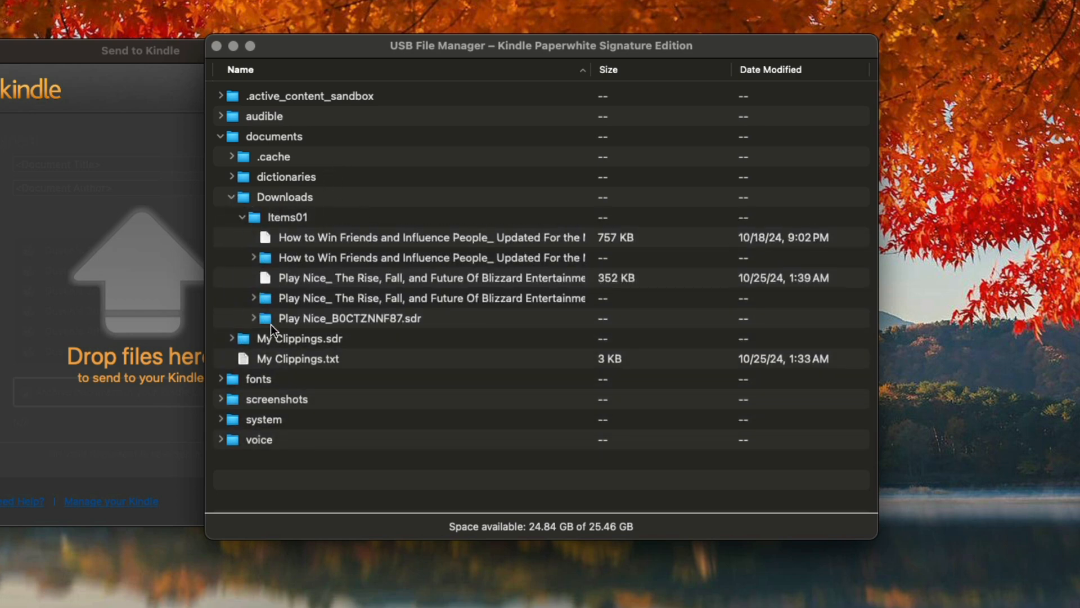
left_click(427, 257)
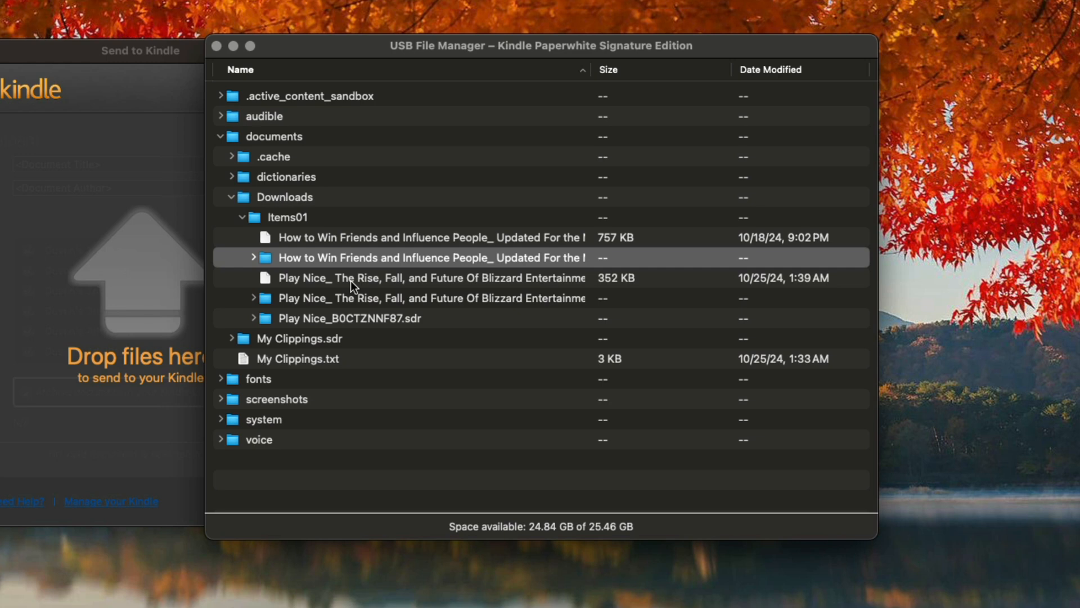
left_click(253, 256)
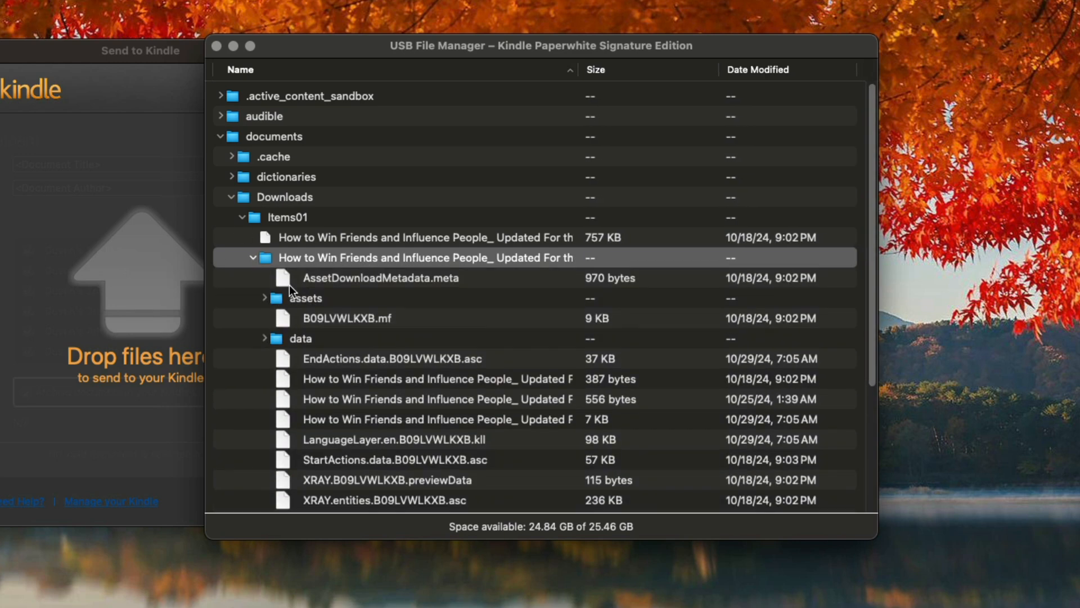